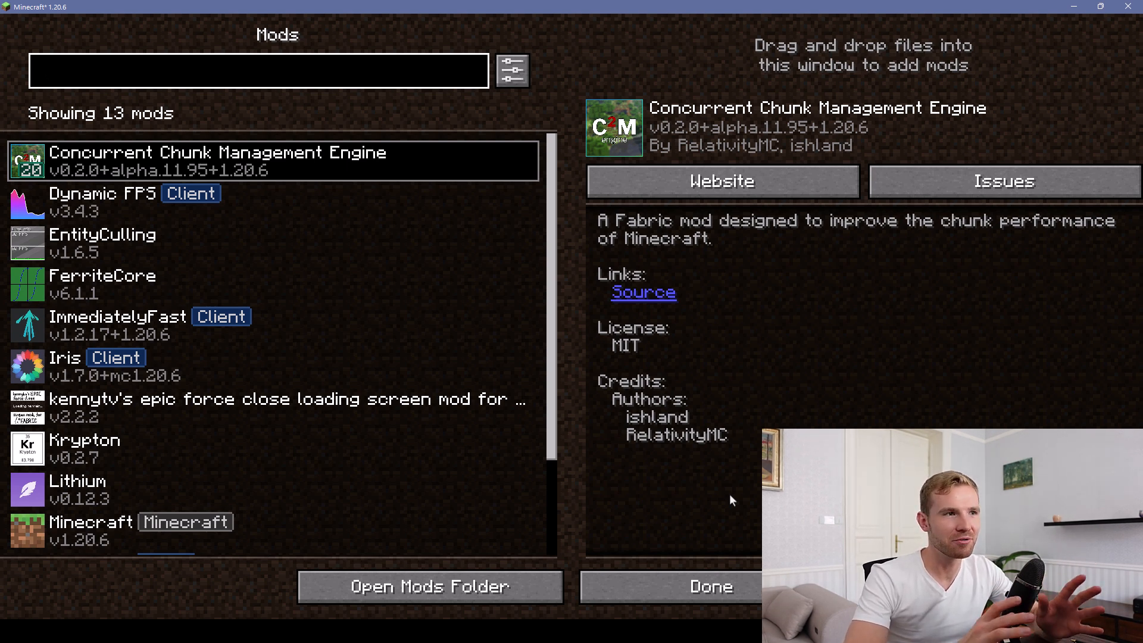
# View the info panels for EntityCulling, FerriteCore and ImmediatelyFast in the Mod Menu list.
pyautogui.click(258, 70)
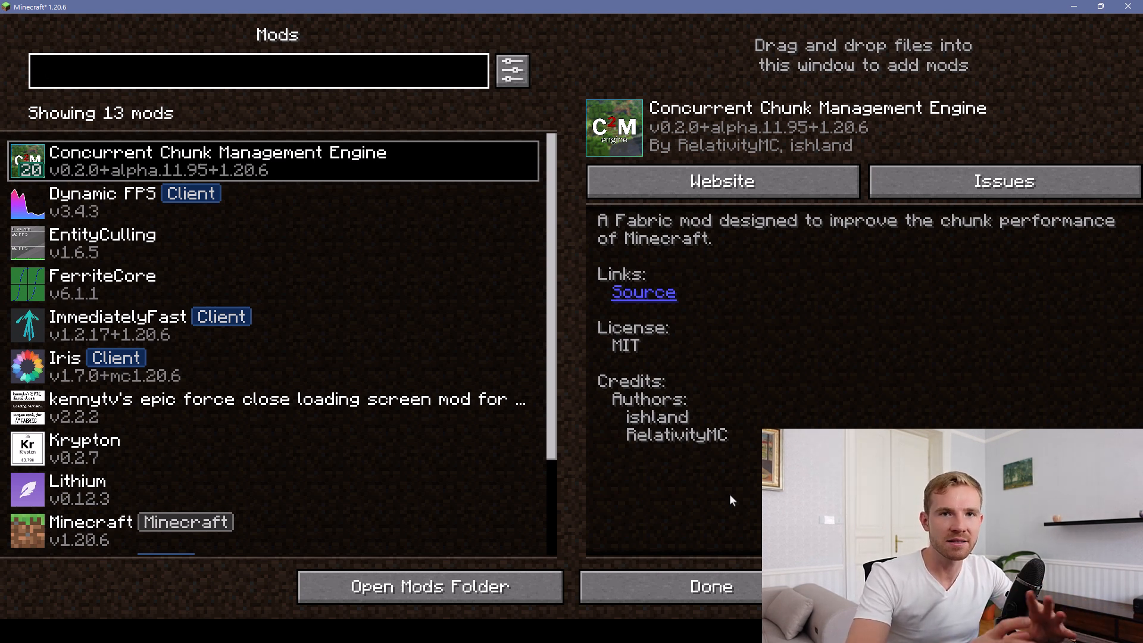
pyautogui.click(258, 70)
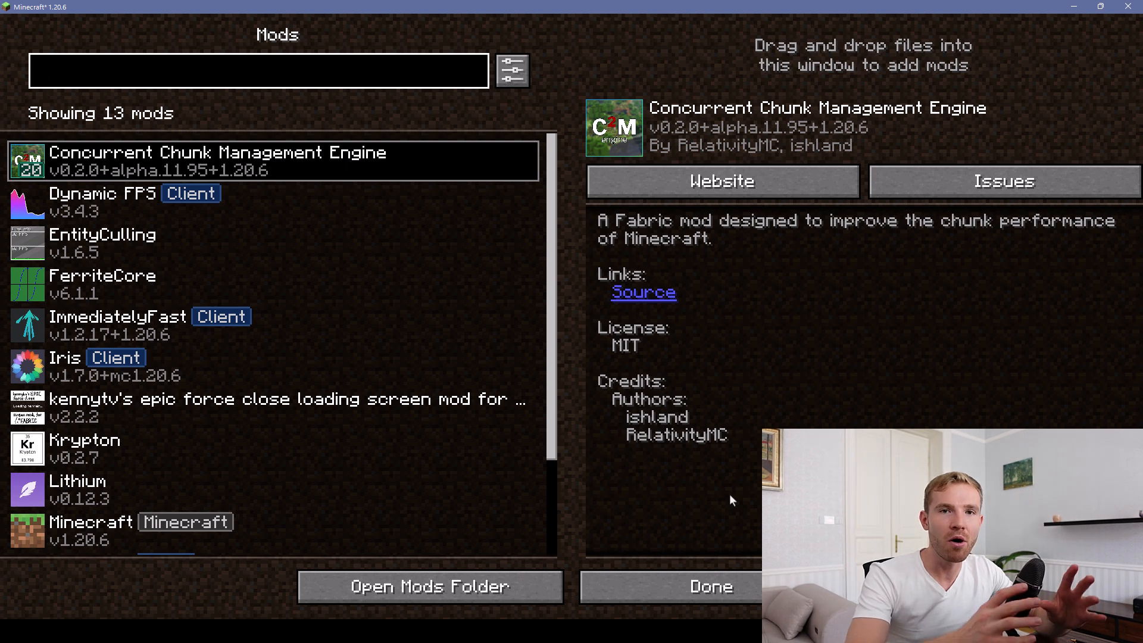
pyautogui.click(257, 70)
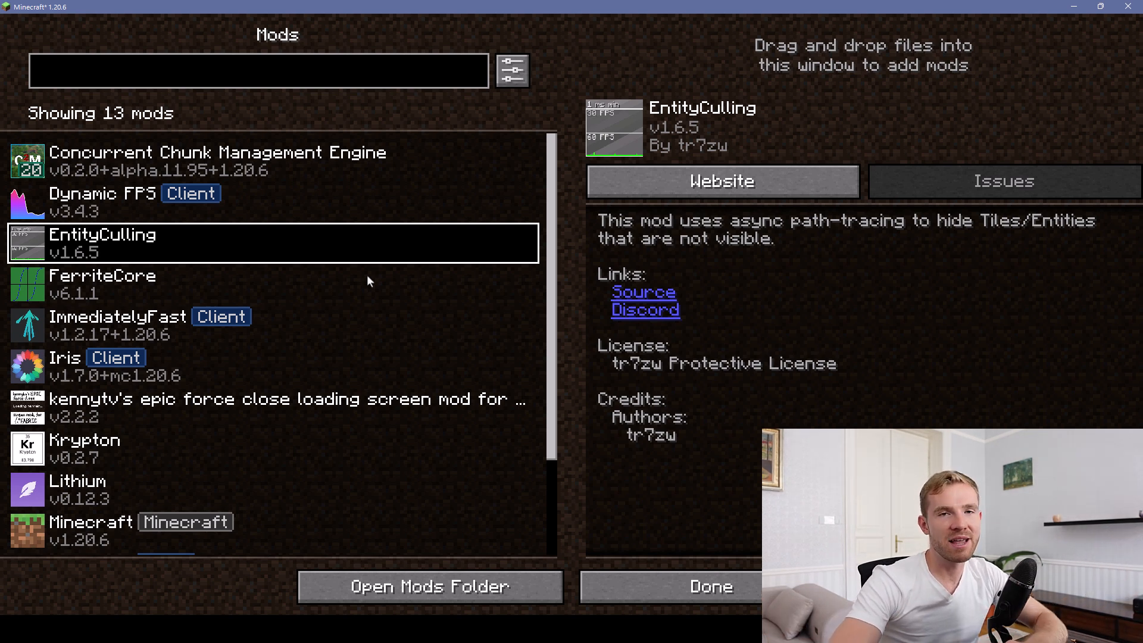
pyautogui.moveTo(302, 283)
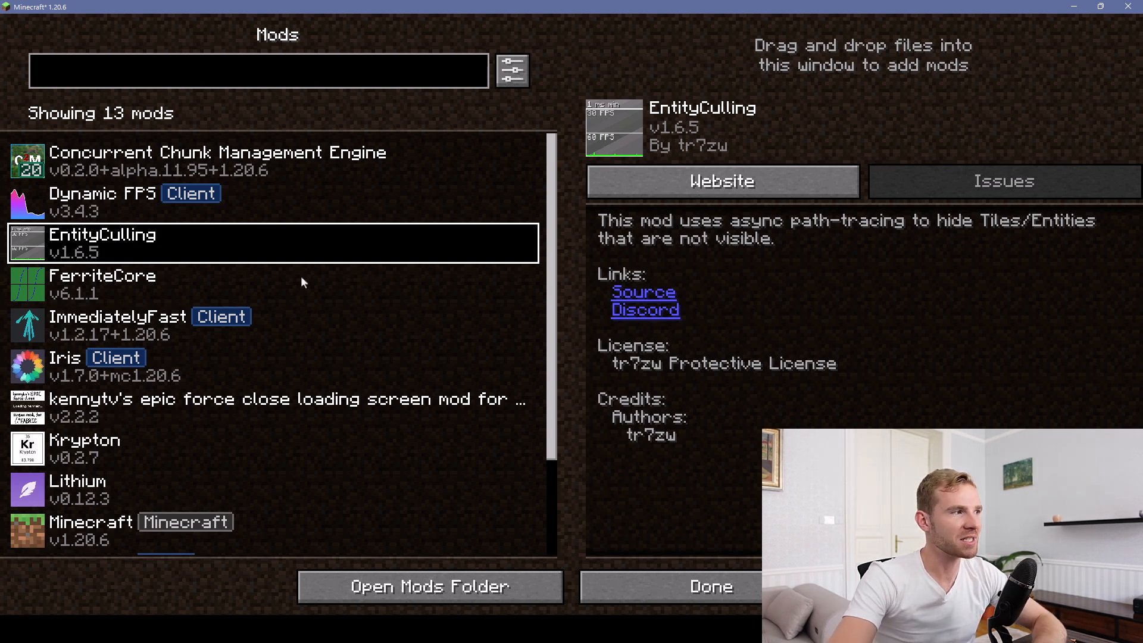
pyautogui.click(103, 283)
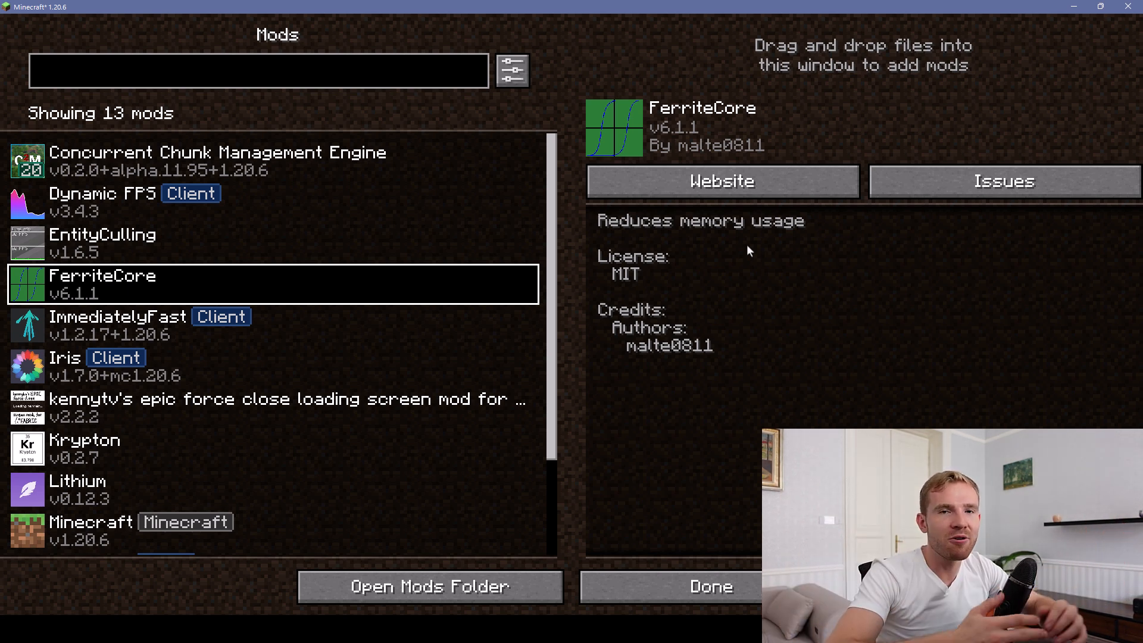
pyautogui.moveTo(219, 336)
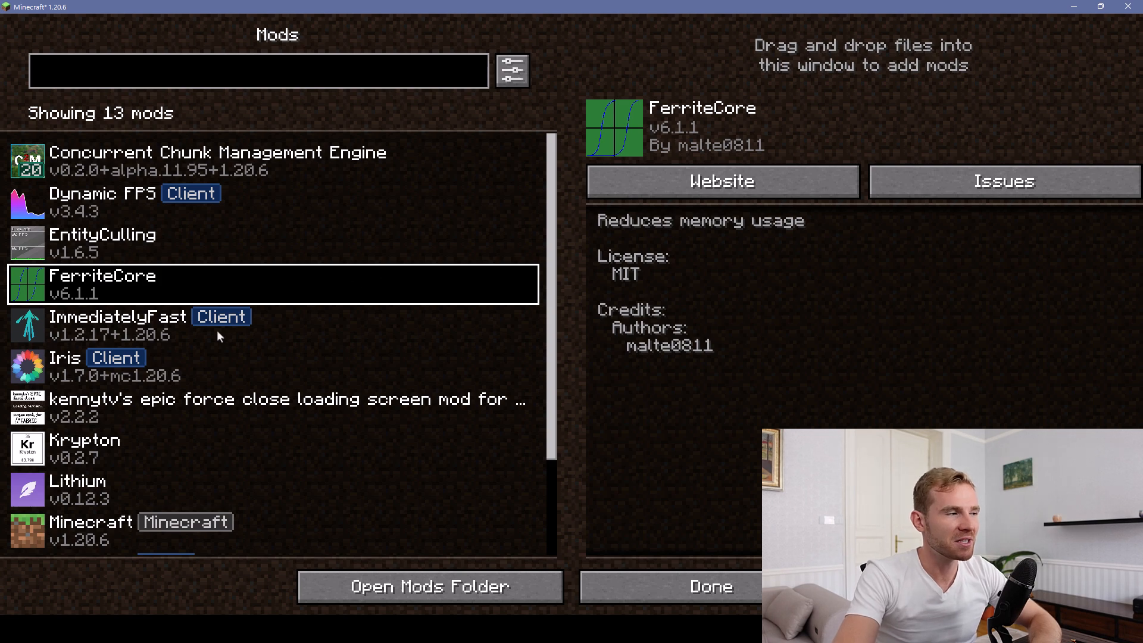
pyautogui.click(145, 325)
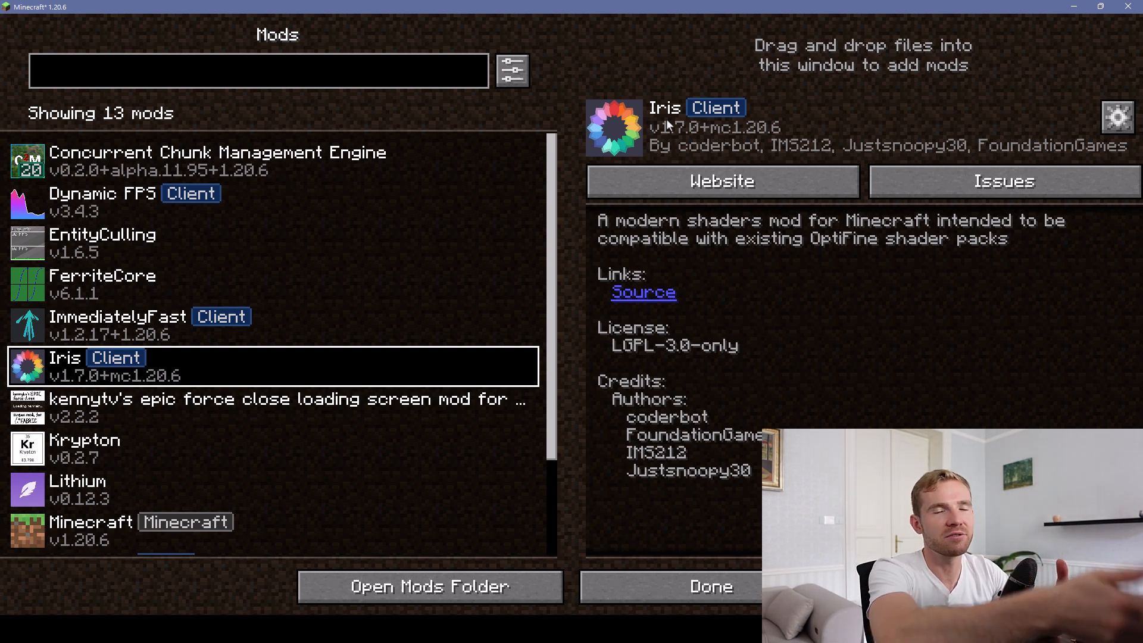
# View the info panels for kennytv's loading screen mod, Krypton and Lithium.
pyautogui.click(277, 407)
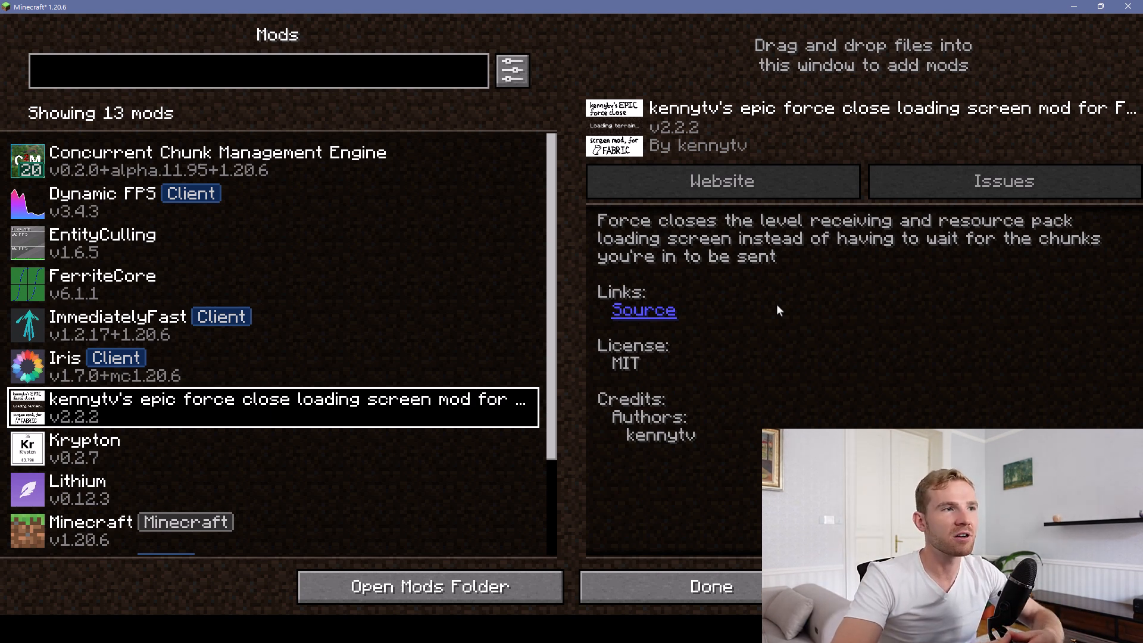
pyautogui.click(83, 448)
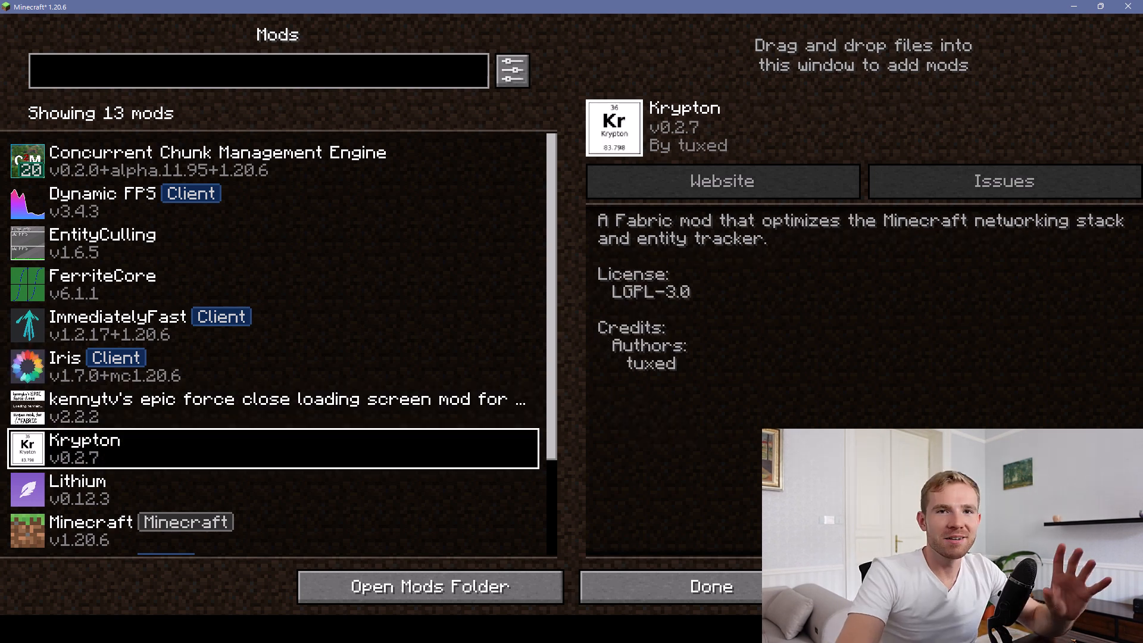
pyautogui.click(721, 181)
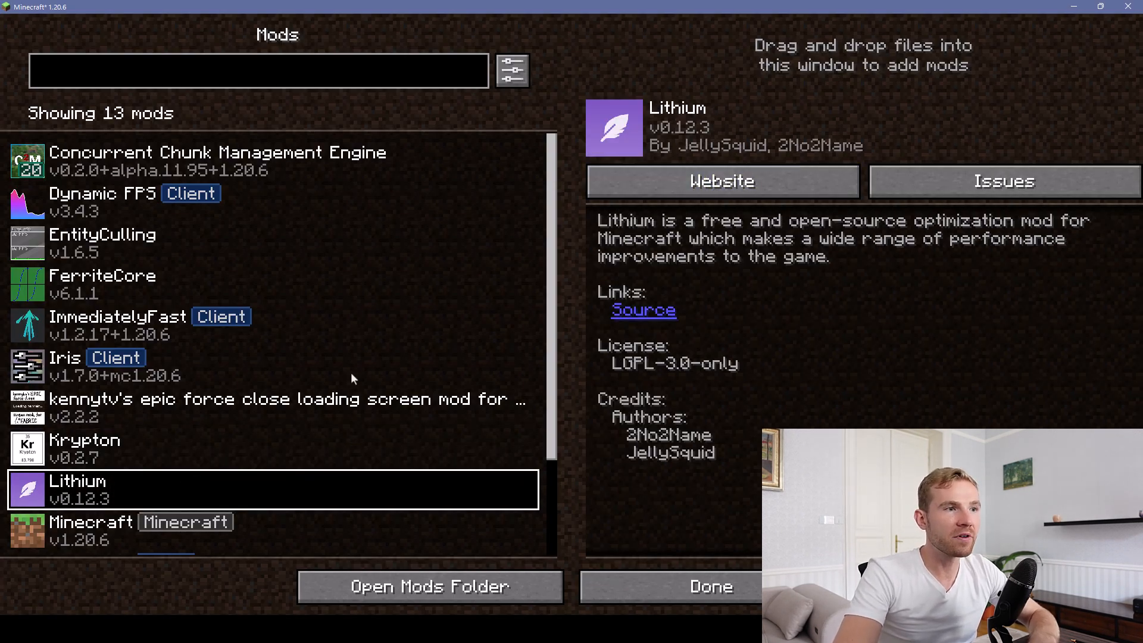
pyautogui.scroll(-3)
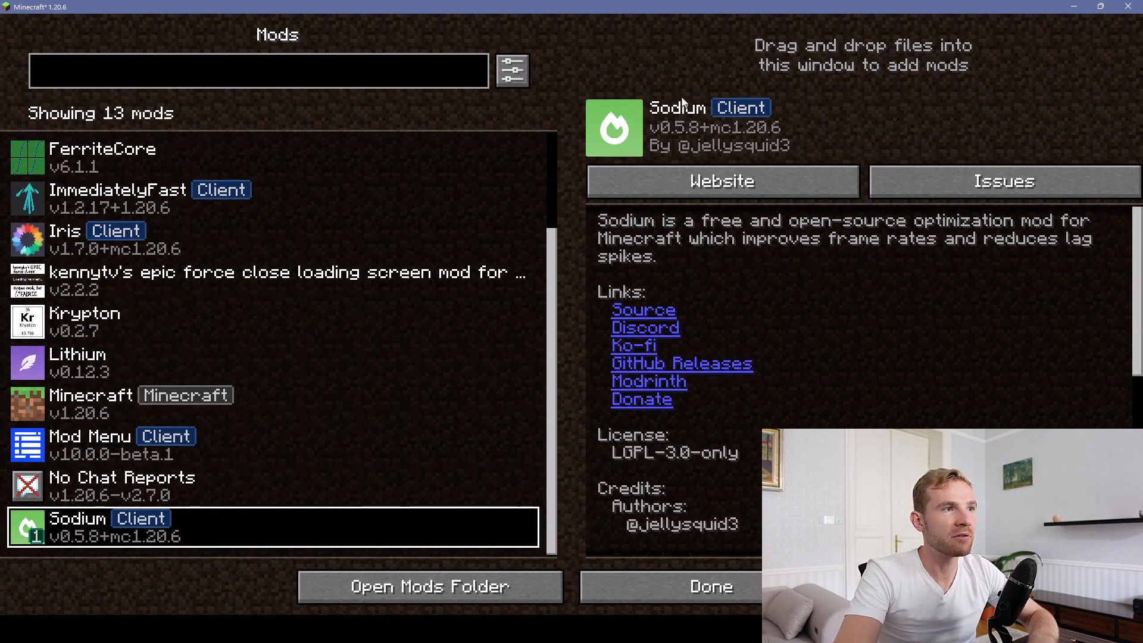
pyautogui.moveTo(776, 240)
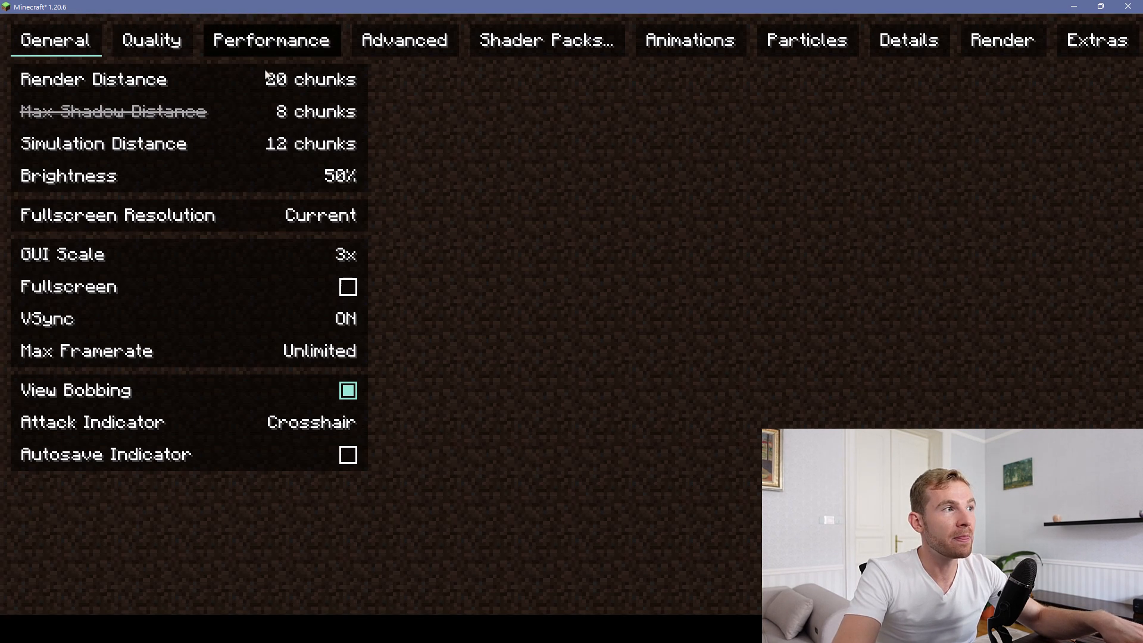
# Check the Advanced video settings, then back out through Options to the title screen.
pyautogui.click(403, 40)
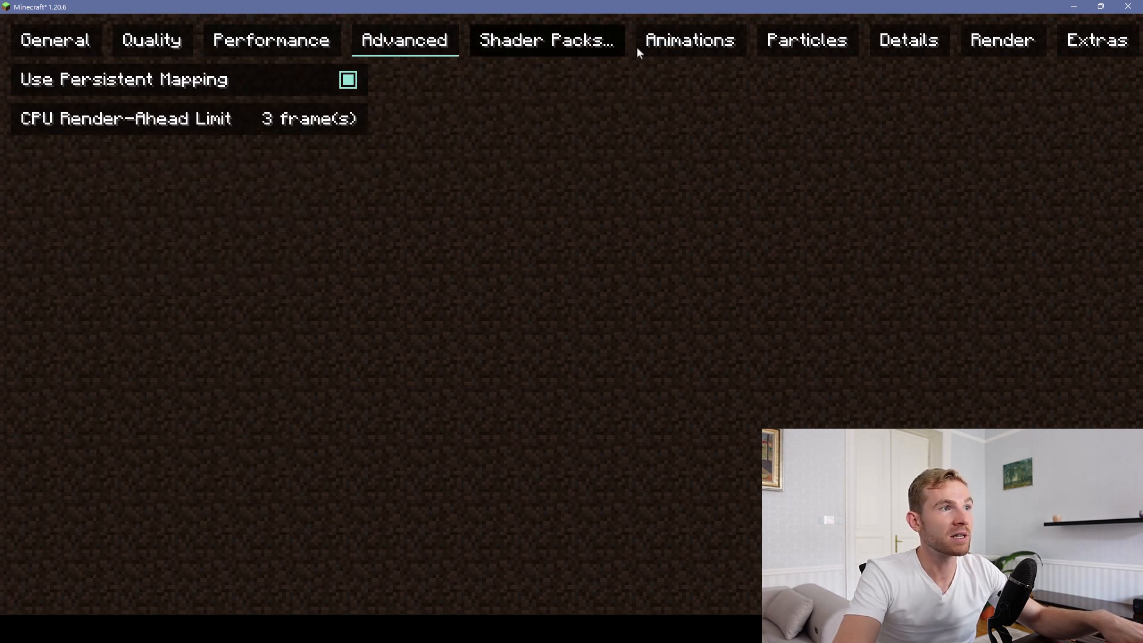
pyautogui.click(806, 39)
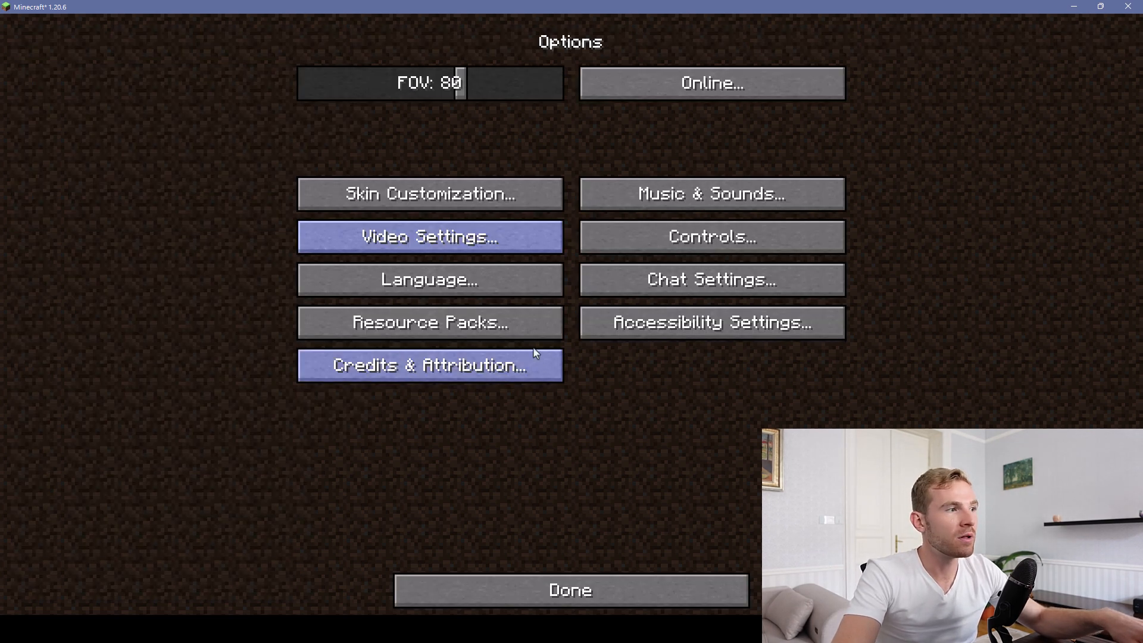
pyautogui.click(570, 589)
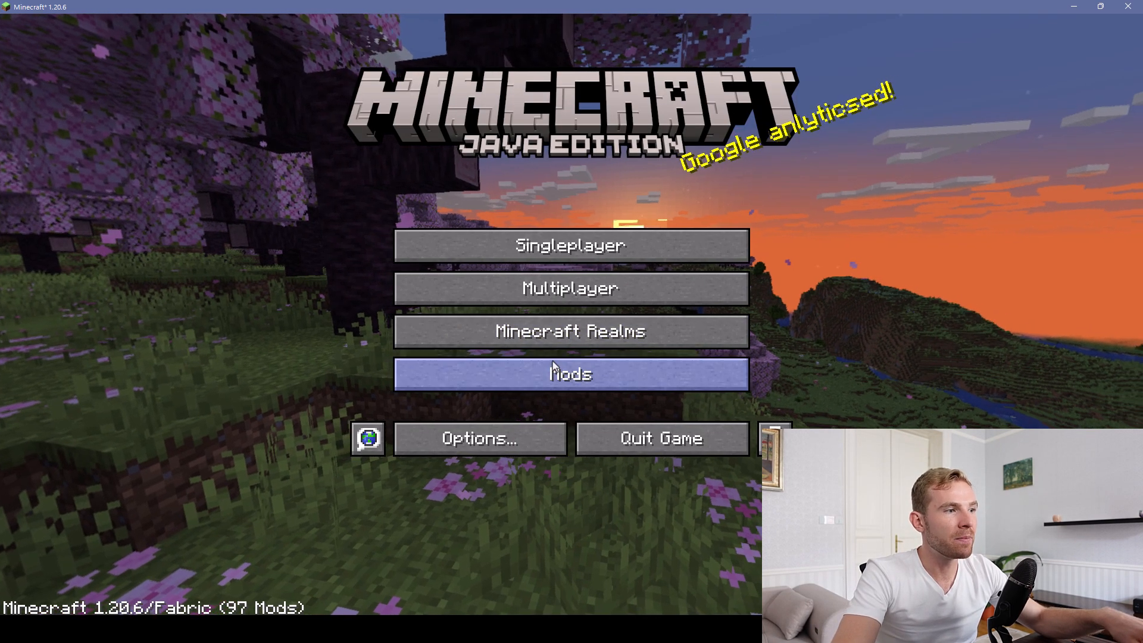
# Review Sodium and the base Minecraft entry in the Mods screen, then close it.
pyautogui.click(570, 372)
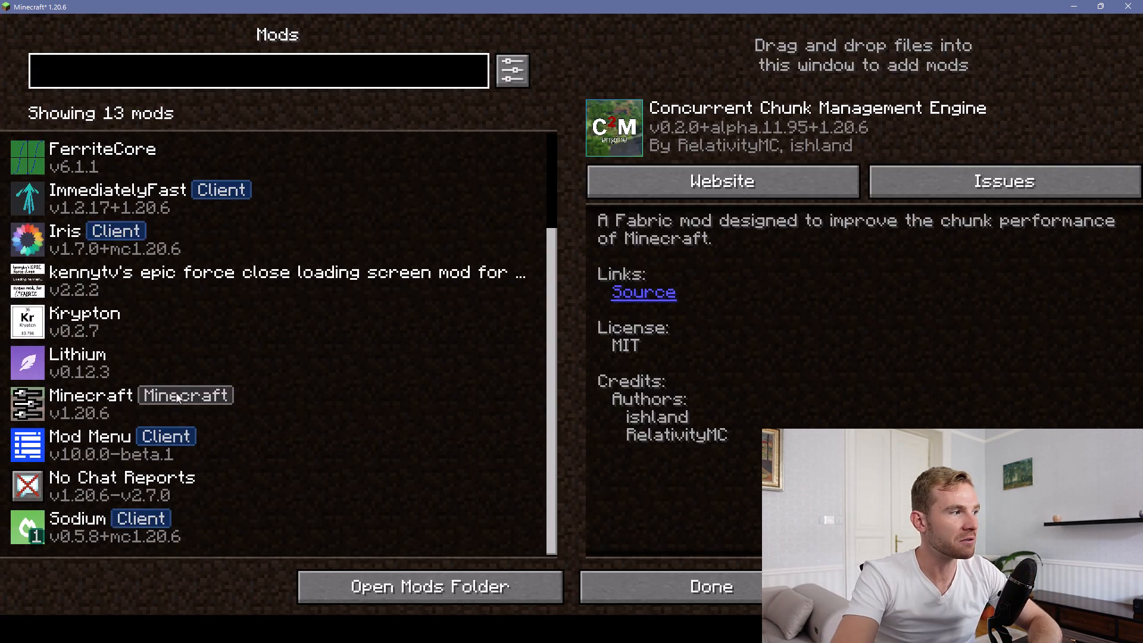
pyautogui.click(79, 518)
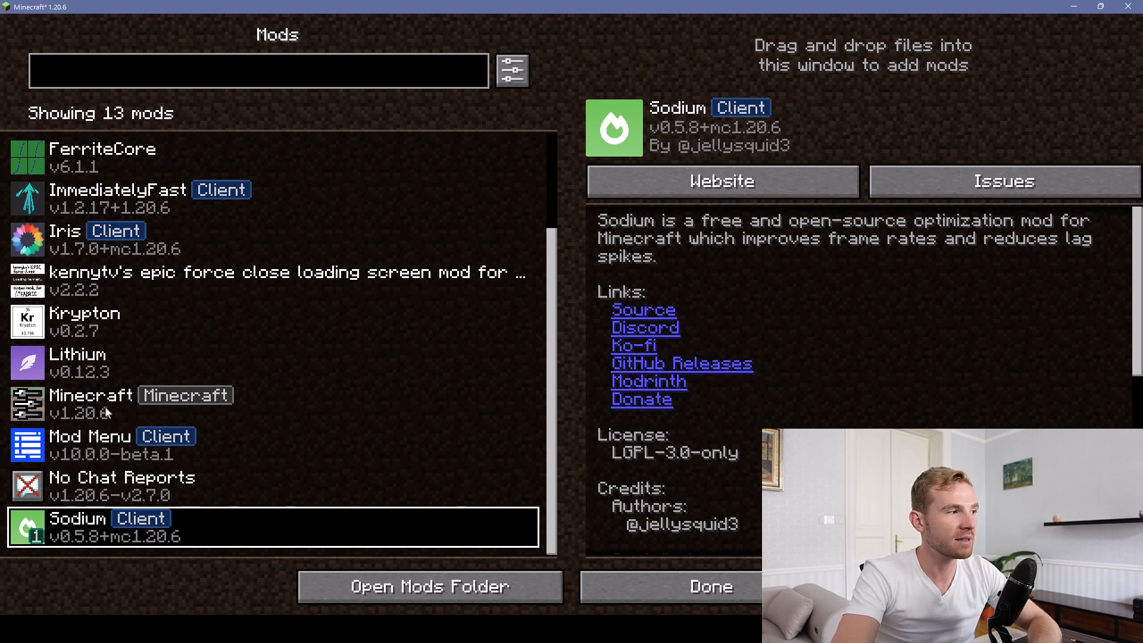
pyautogui.click(110, 403)
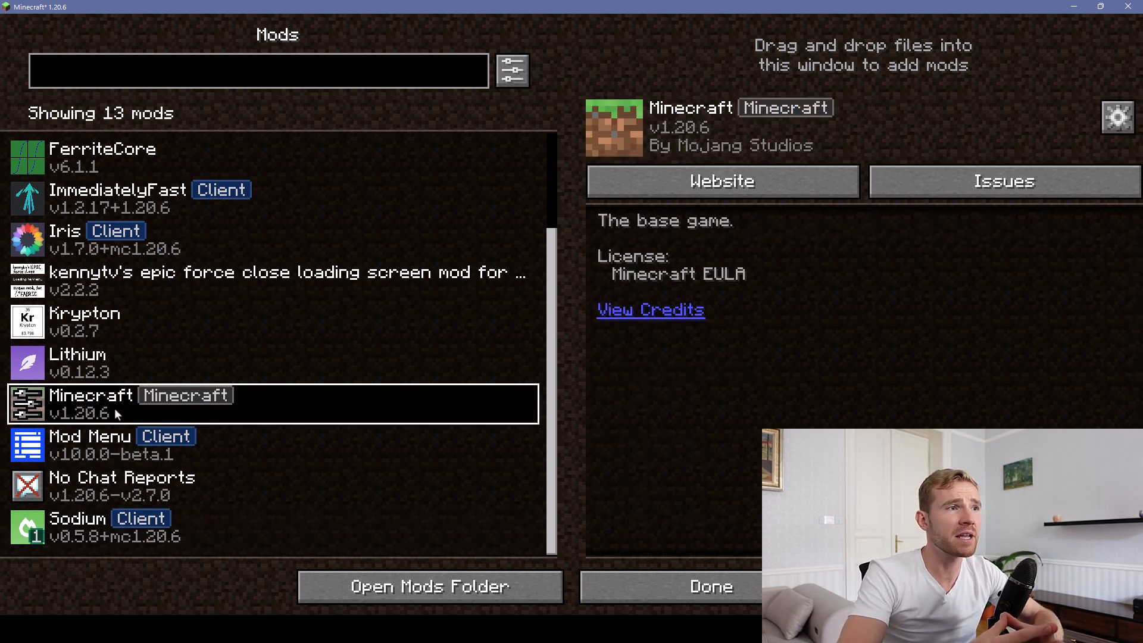
pyautogui.click(109, 444)
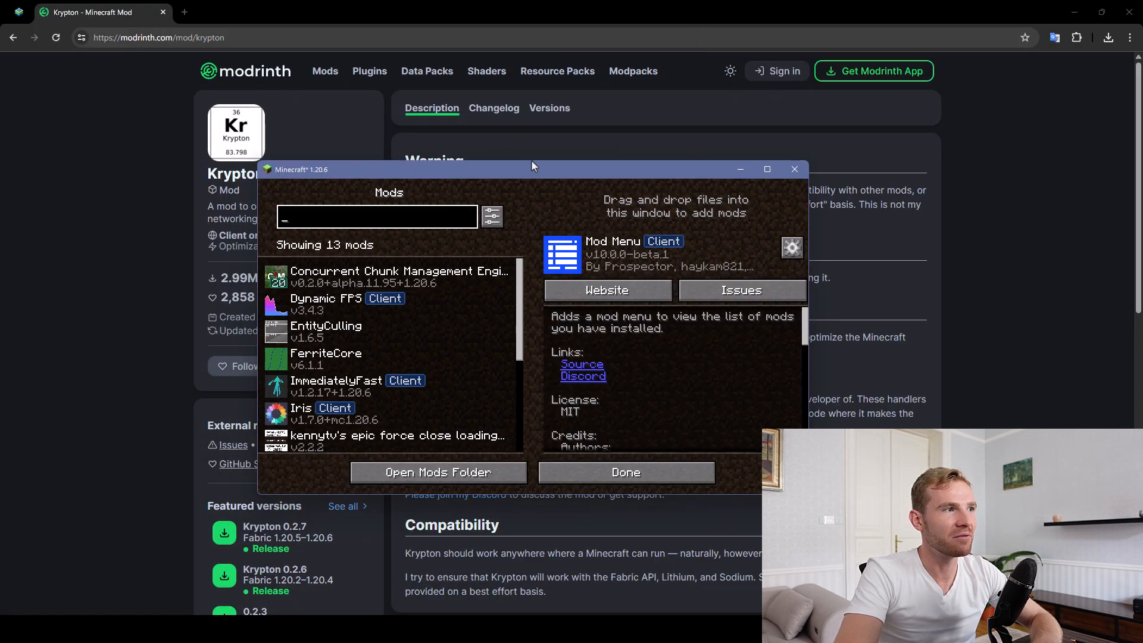
pyautogui.click(625, 471)
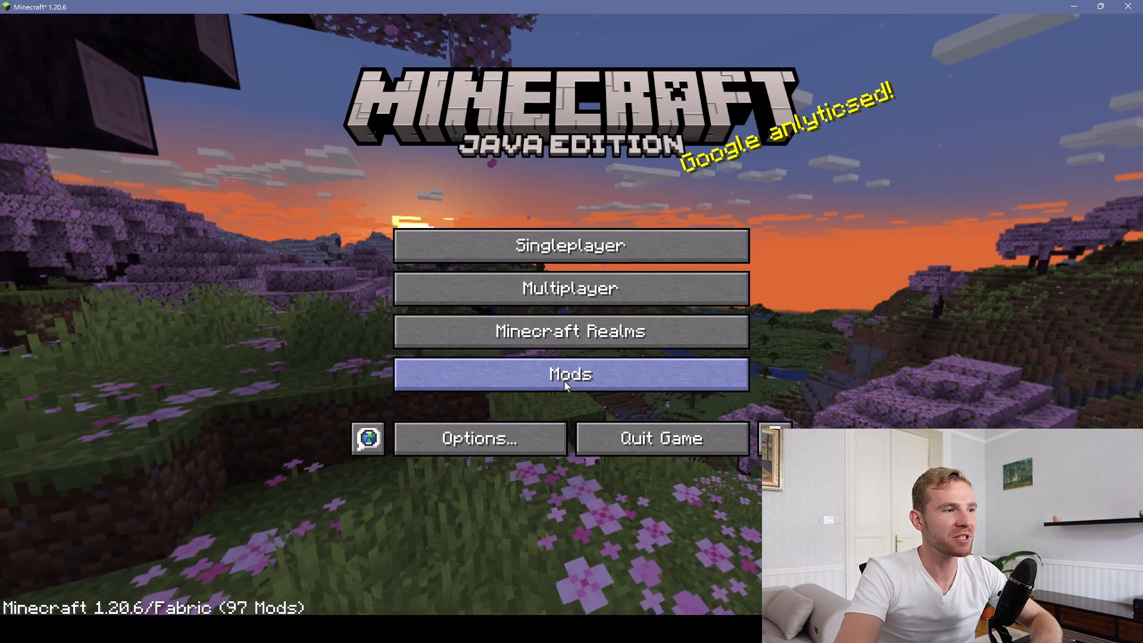
pyautogui.click(570, 373)
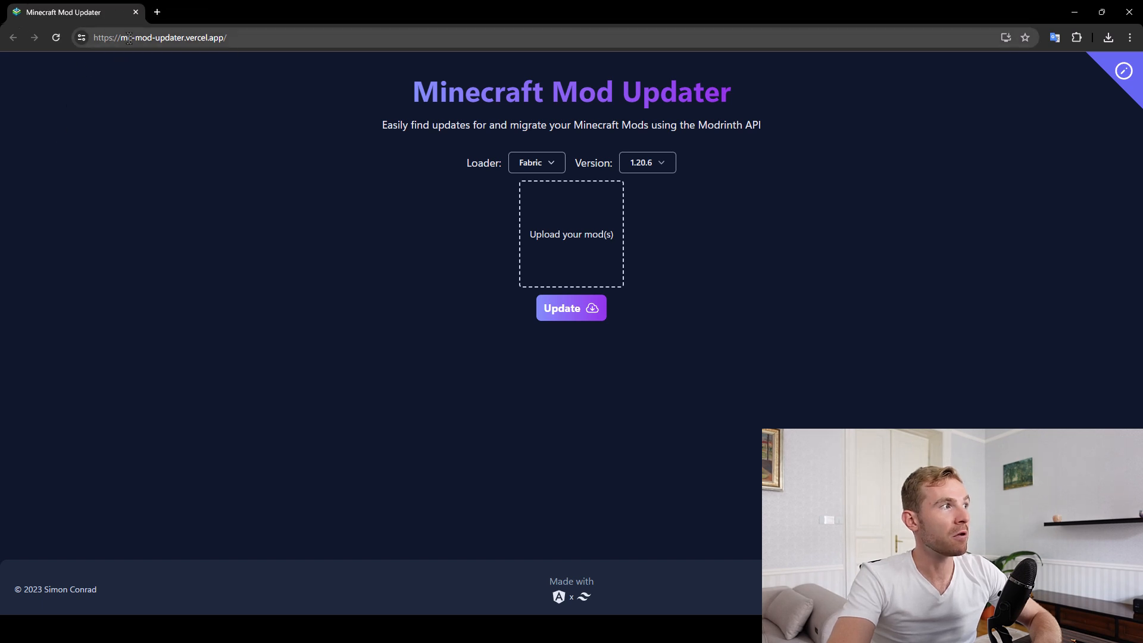
# Search Google for 'fabric mod updater' and open the Minecraft Mod Updater result.
pyautogui.write('fabric mod updatert')
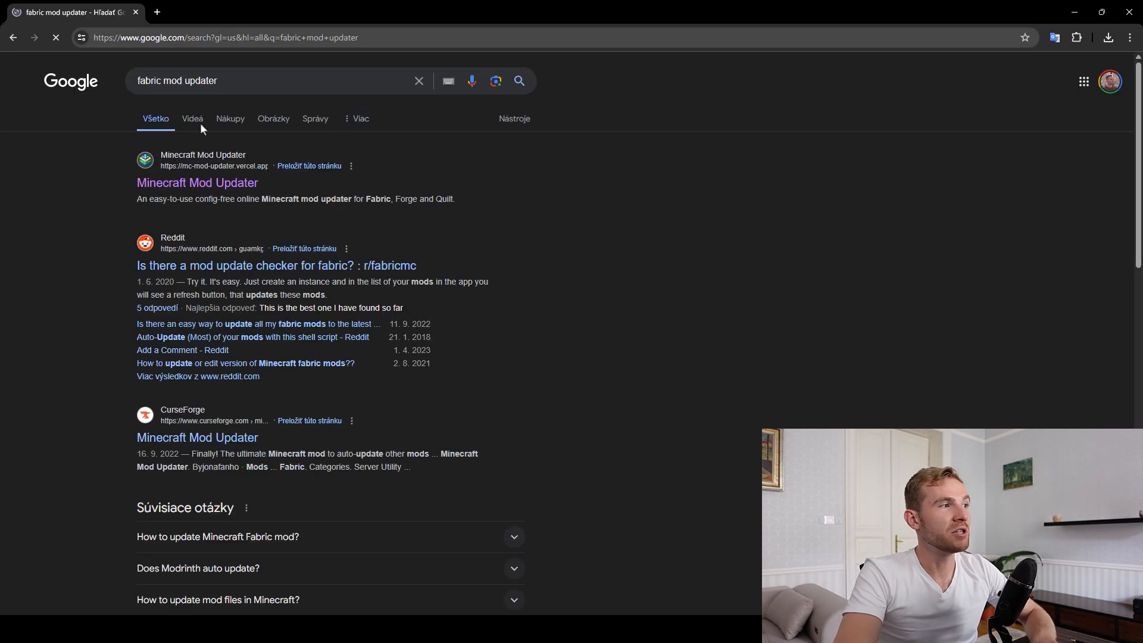
pyautogui.click(197, 183)
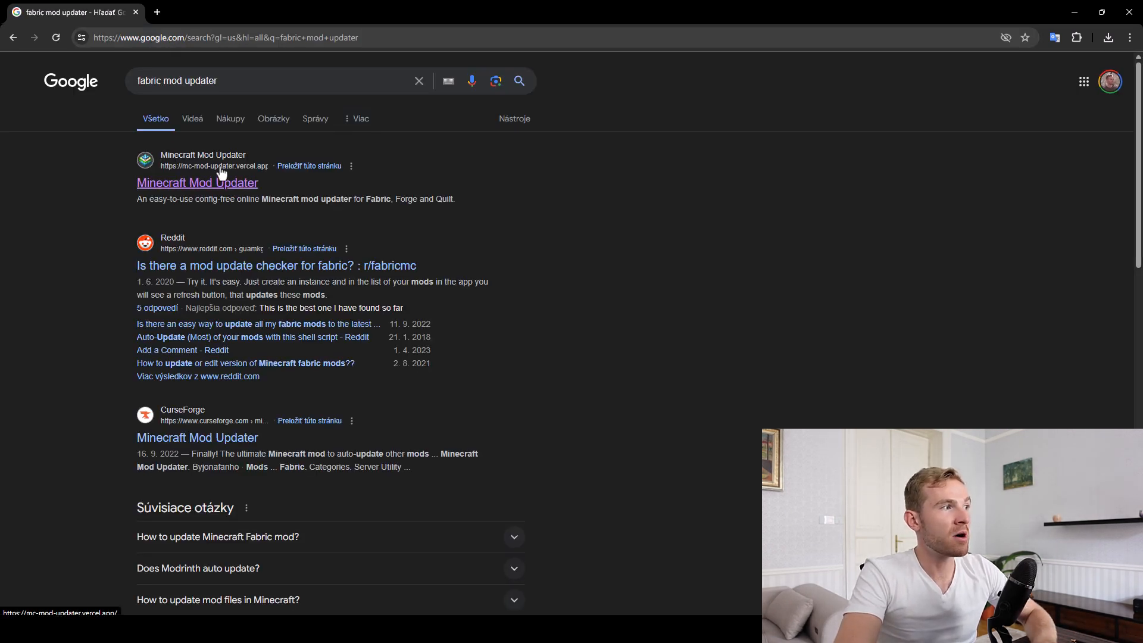
pyautogui.click(196, 183)
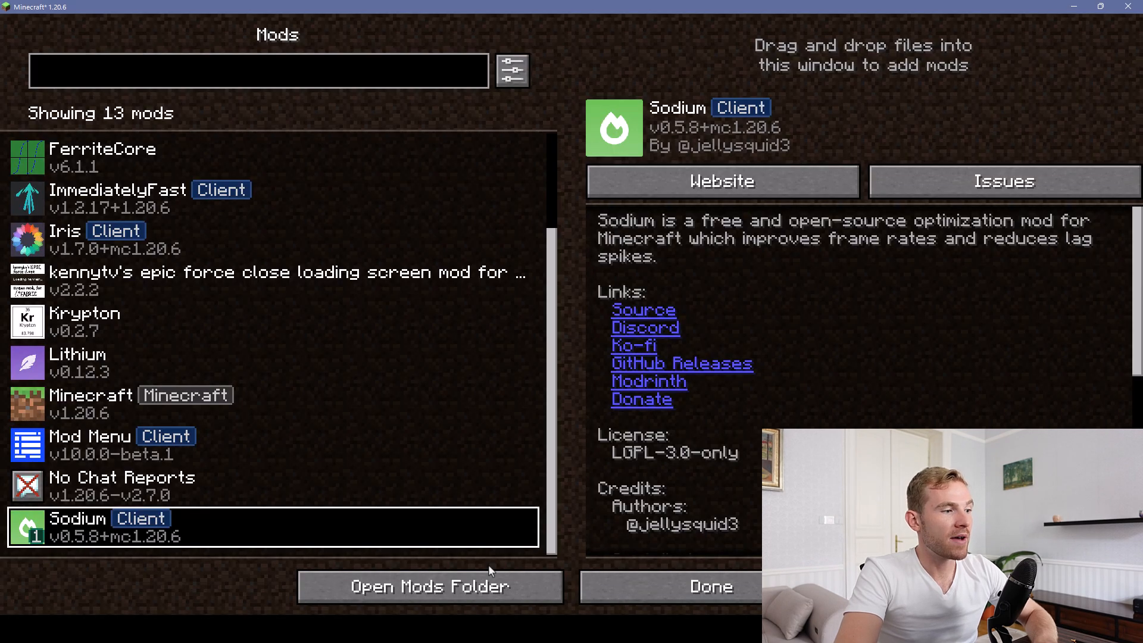
# Open the mods folder and drag all mod jars onto the website's upload box.
pyautogui.click(430, 586)
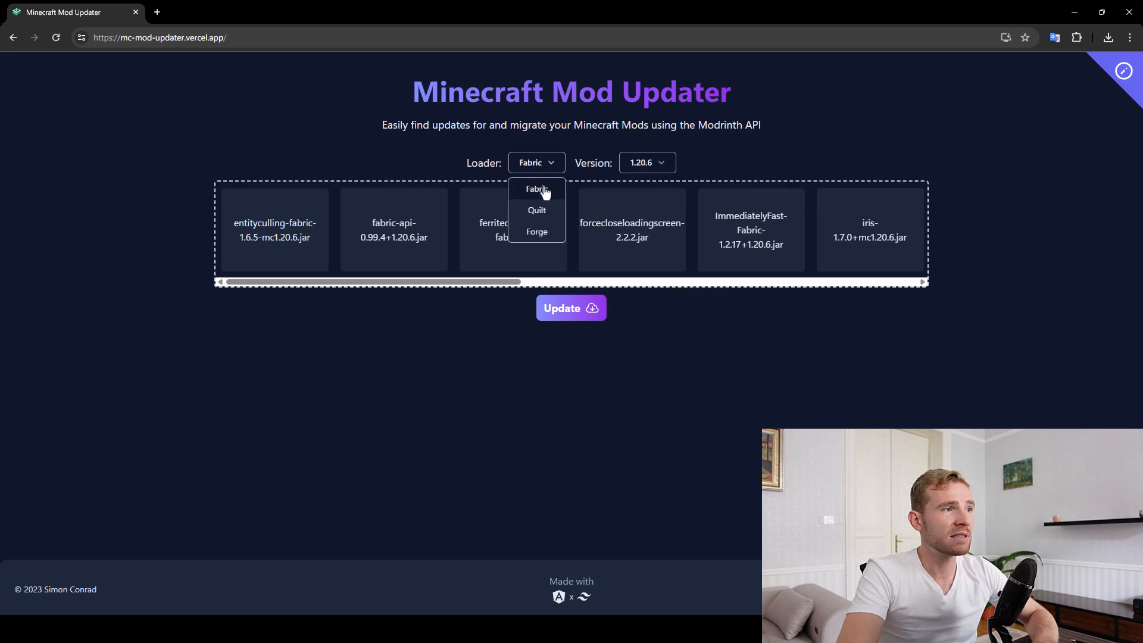
# Run the update check on all uploaded Fabric 1.20.6 mods.
pyautogui.click(570, 307)
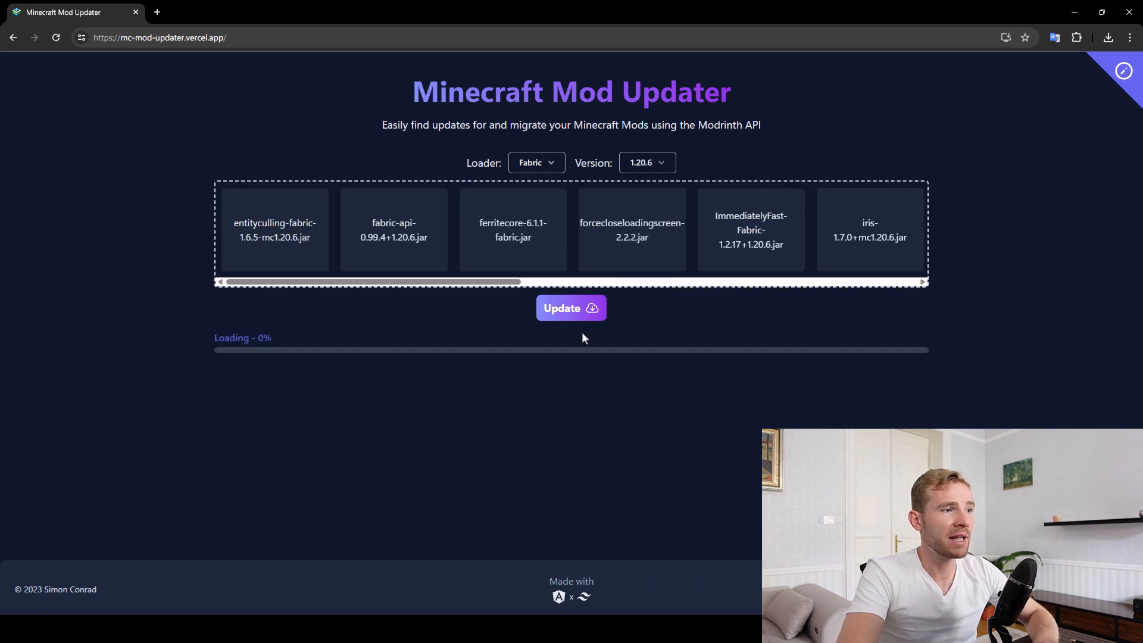
pyautogui.click(570, 307)
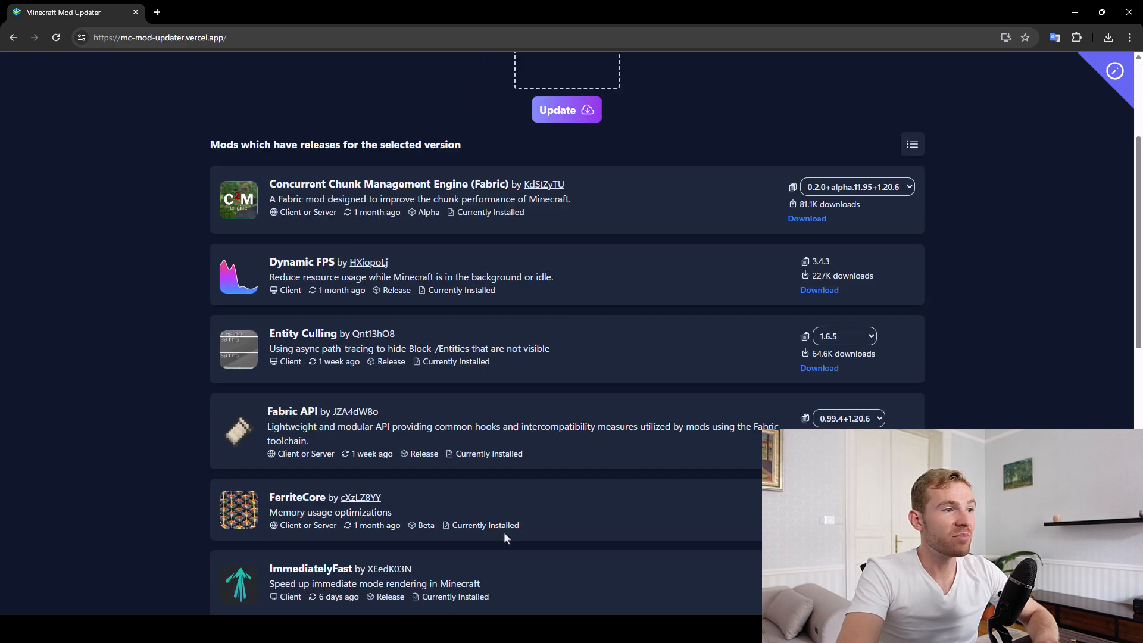
pyautogui.scroll(-3)
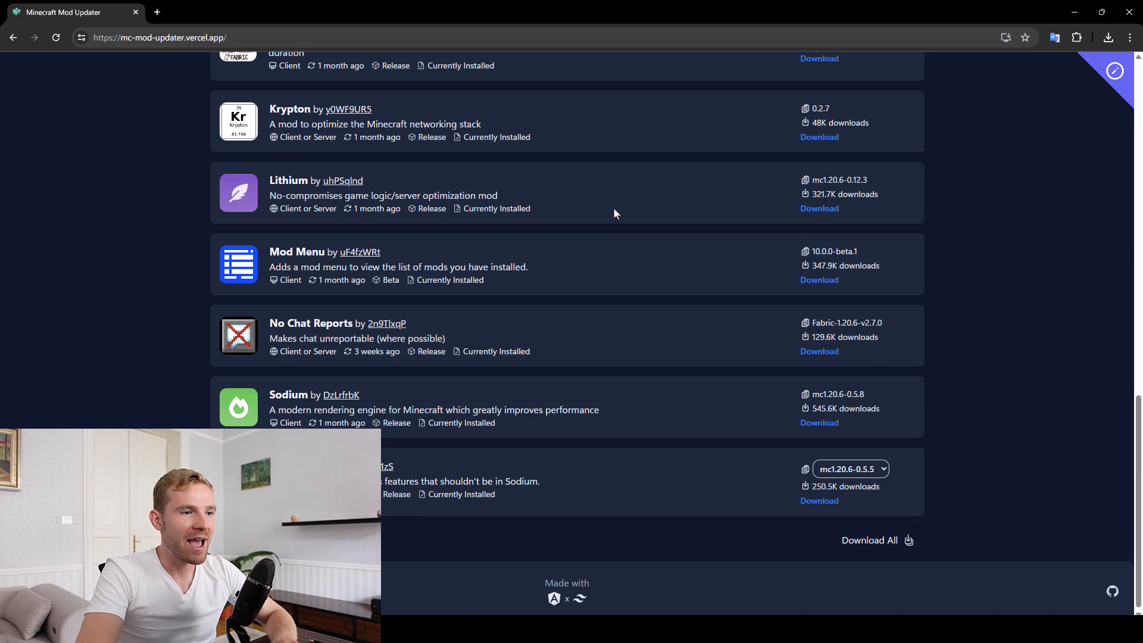
# Download the updated jars, extract them into the mods folder and close the folder windows.
pyautogui.click(1107, 36)
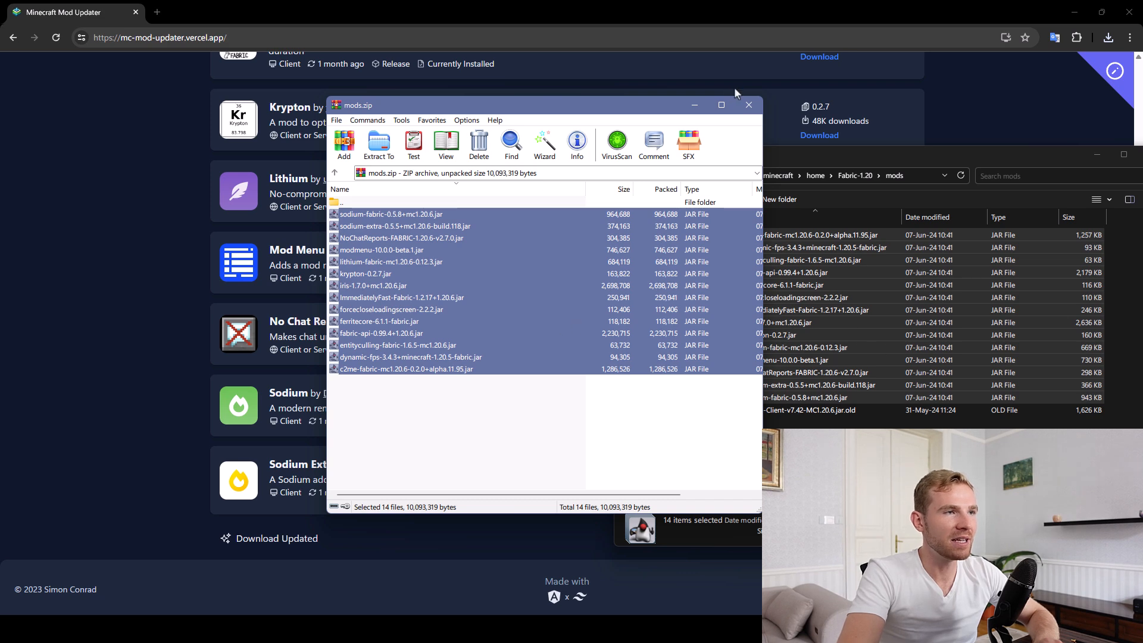
pyautogui.click(747, 105)
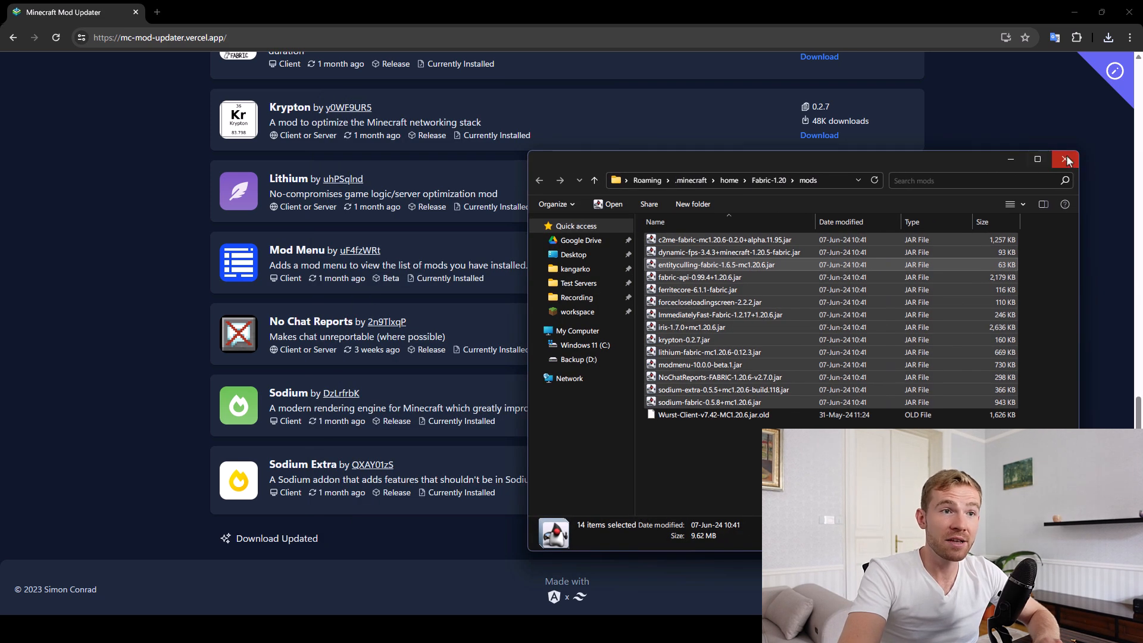
pyautogui.click(1064, 160)
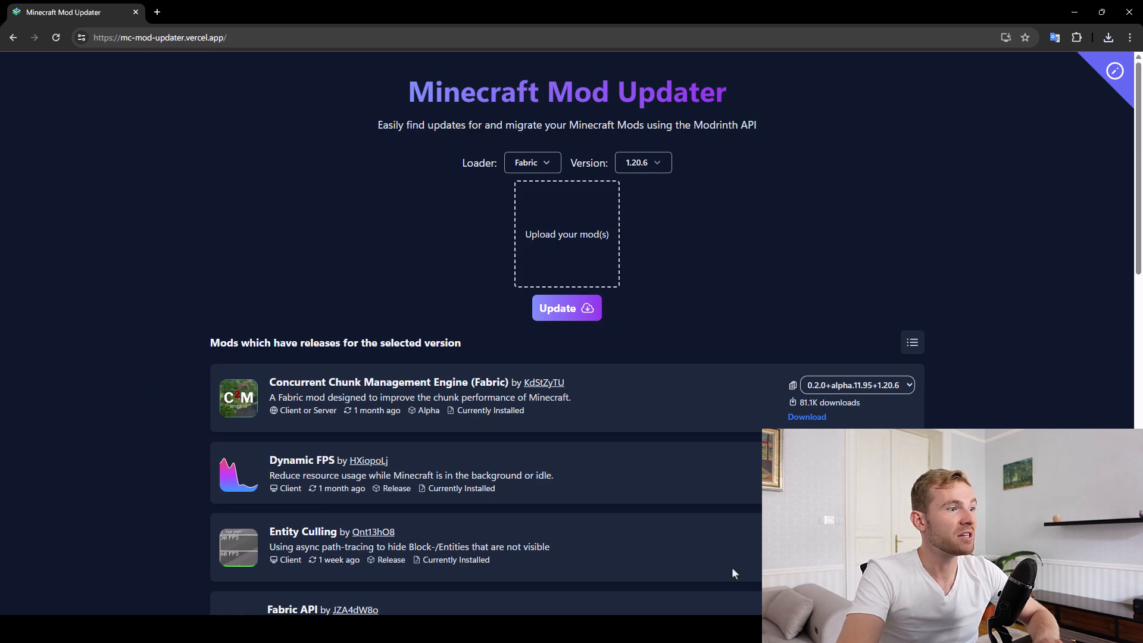